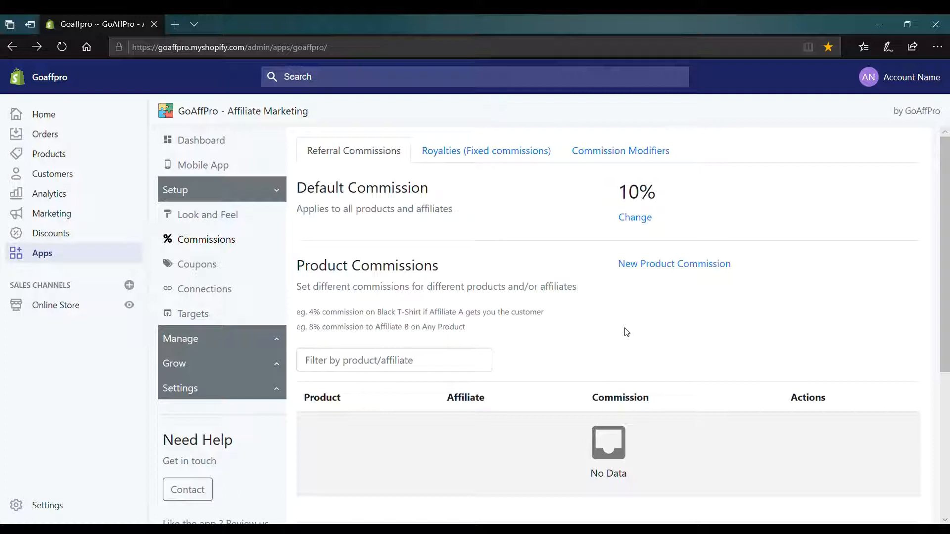
{"action": "mouse_move", "coordinate": [629, 343]}
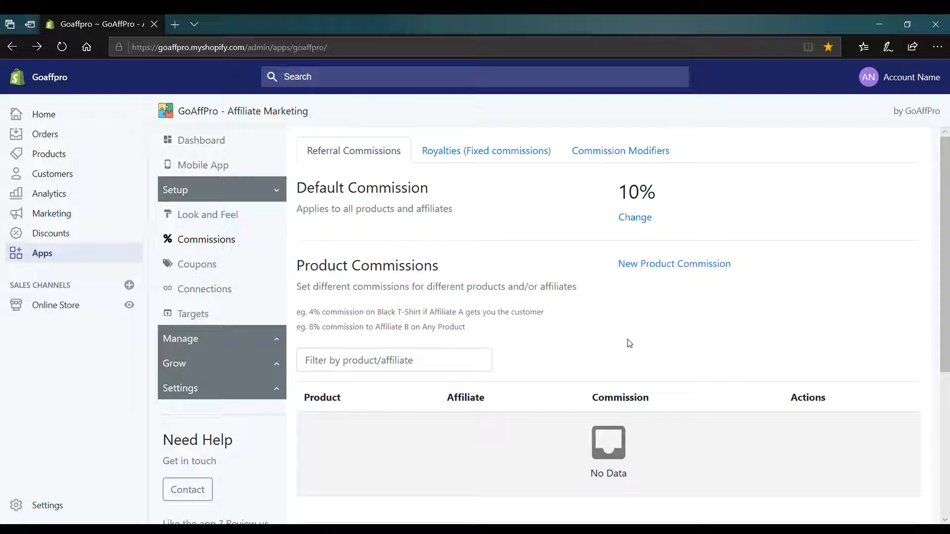
{"action": "mouse_move", "coordinate": [632, 340]}
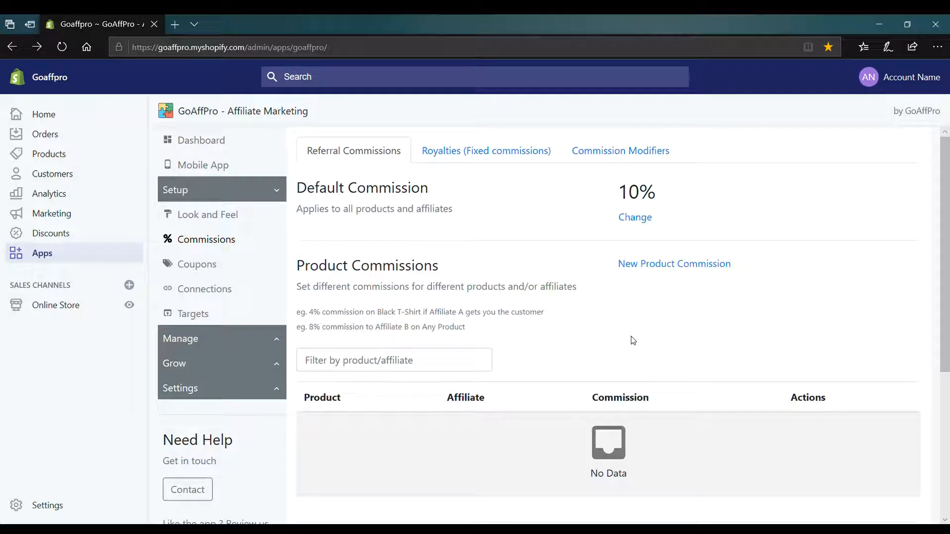
{"action": "mouse_move", "coordinate": [635, 338]}
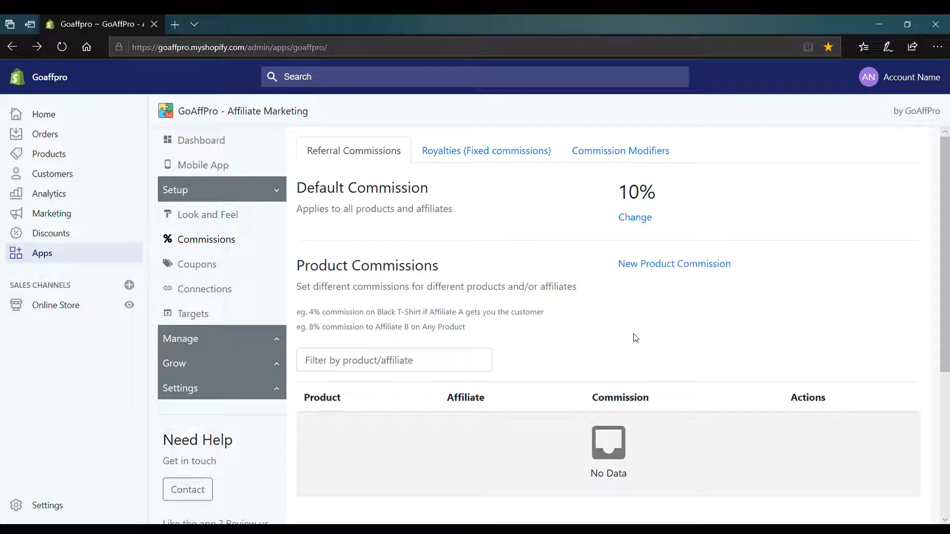
{"action": "mouse_move", "coordinate": [640, 340]}
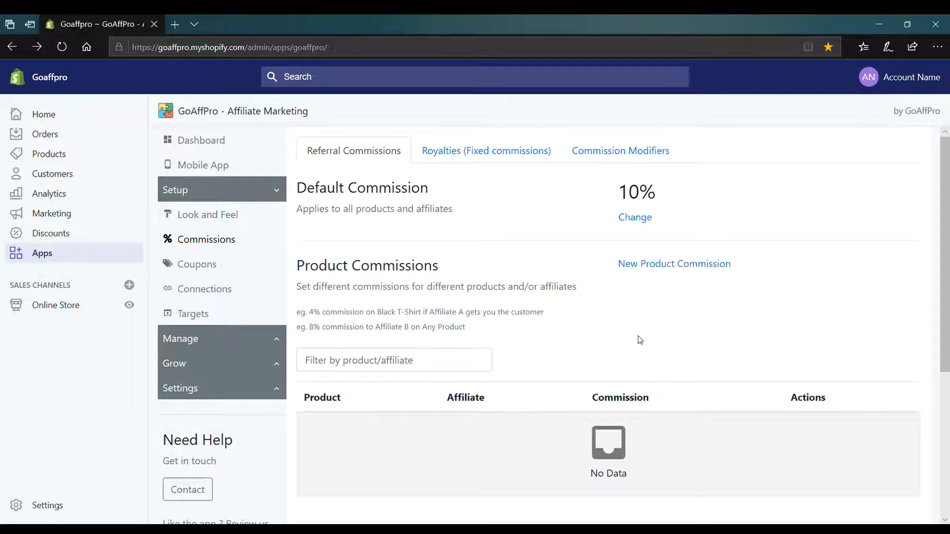
{"action": "mouse_move", "coordinate": [253, 249]}
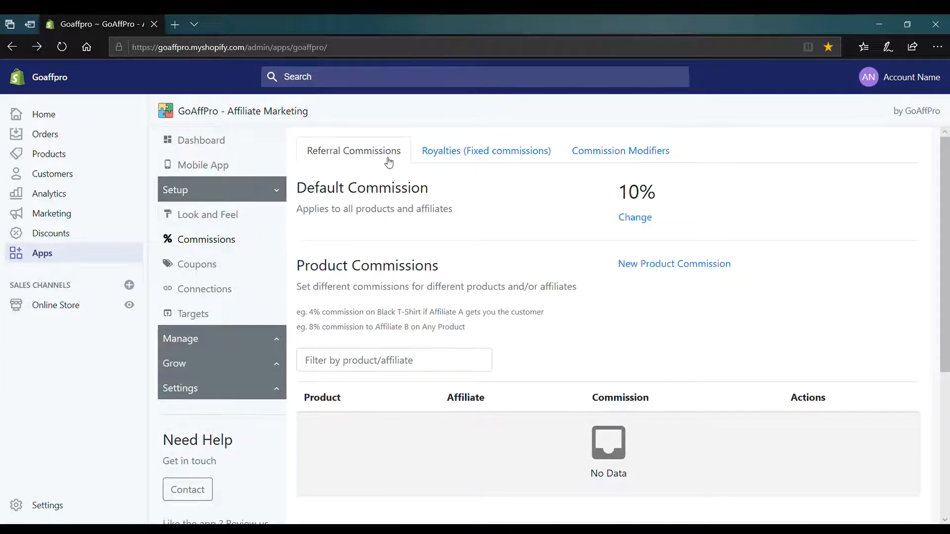
{"action": "mouse_move", "coordinate": [377, 283]}
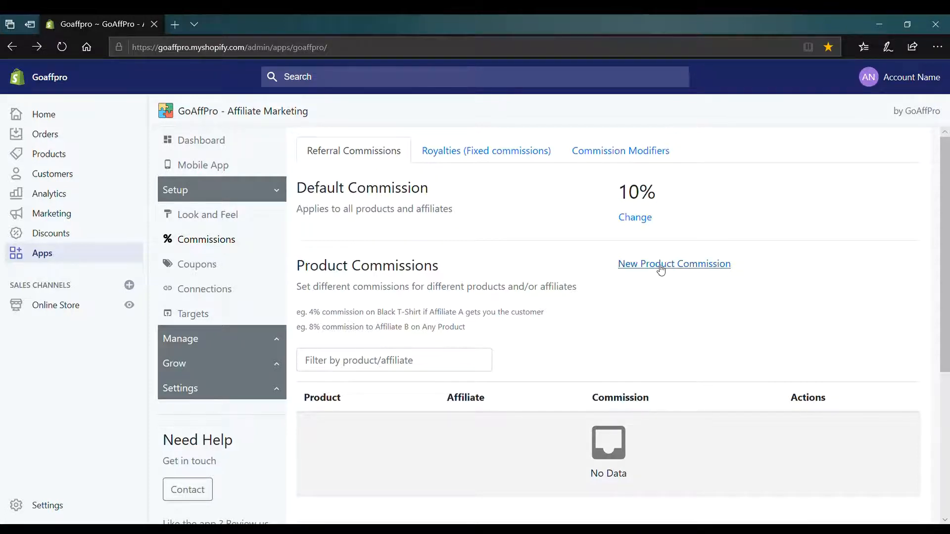
Step: Begin a new product commission and set its partner to Any
{"action": "left_click", "coordinate": [674, 264]}
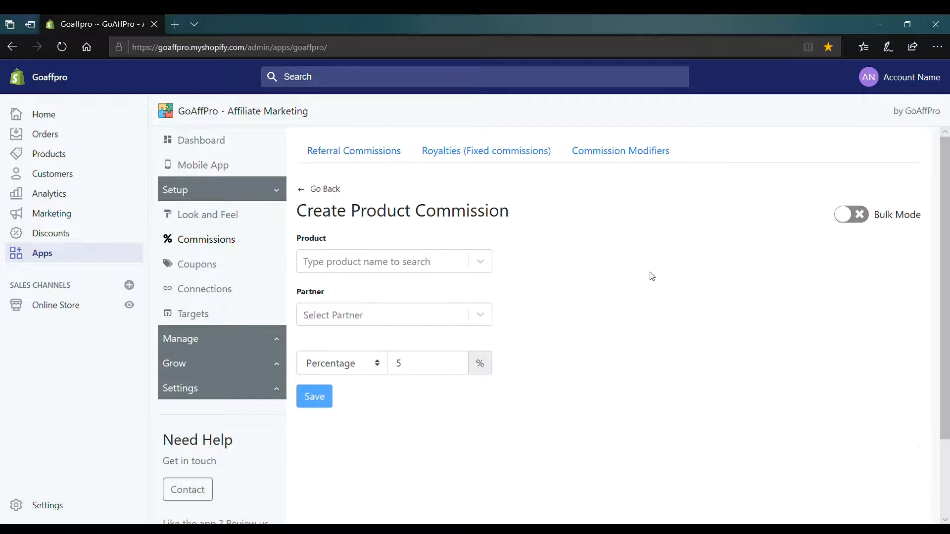
{"action": "mouse_move", "coordinate": [561, 335]}
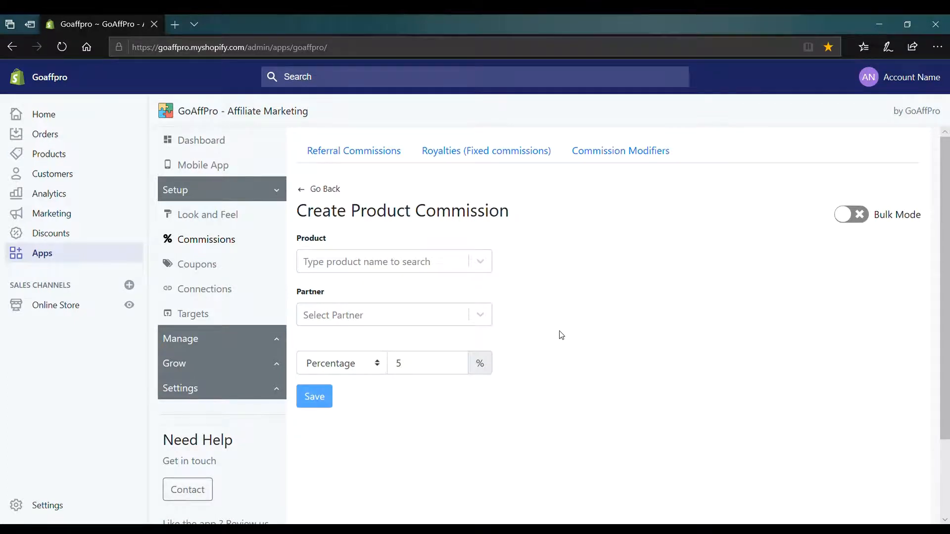
{"action": "mouse_move", "coordinate": [508, 301]}
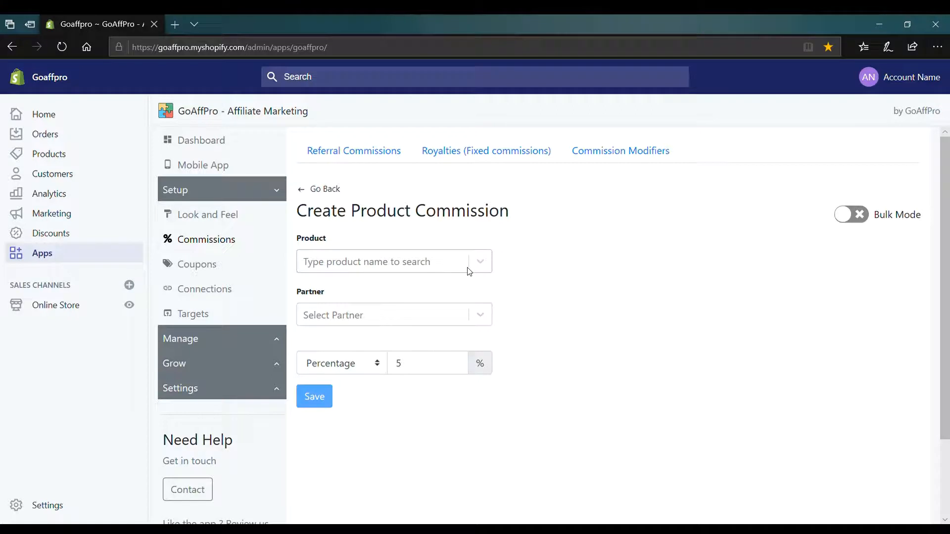
{"action": "mouse_move", "coordinate": [478, 322]}
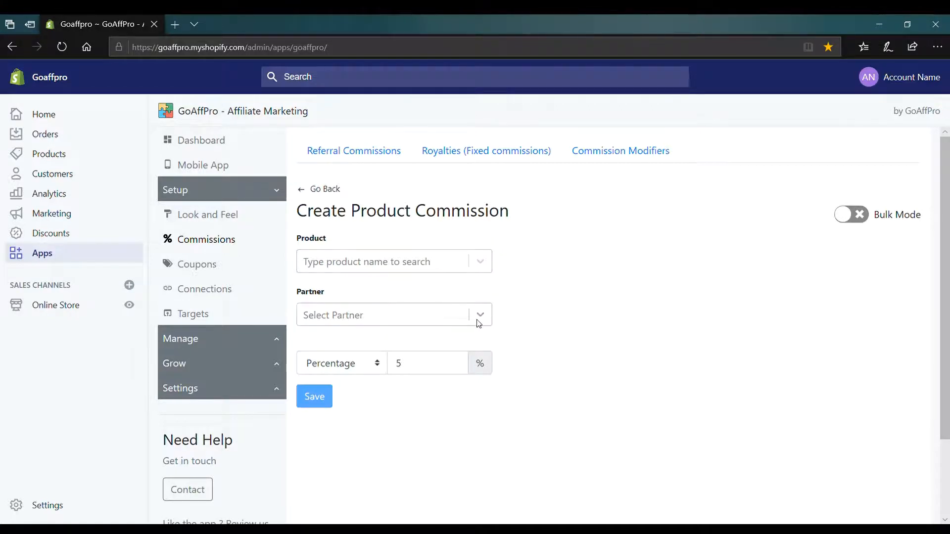
{"action": "left_click", "coordinate": [393, 315]}
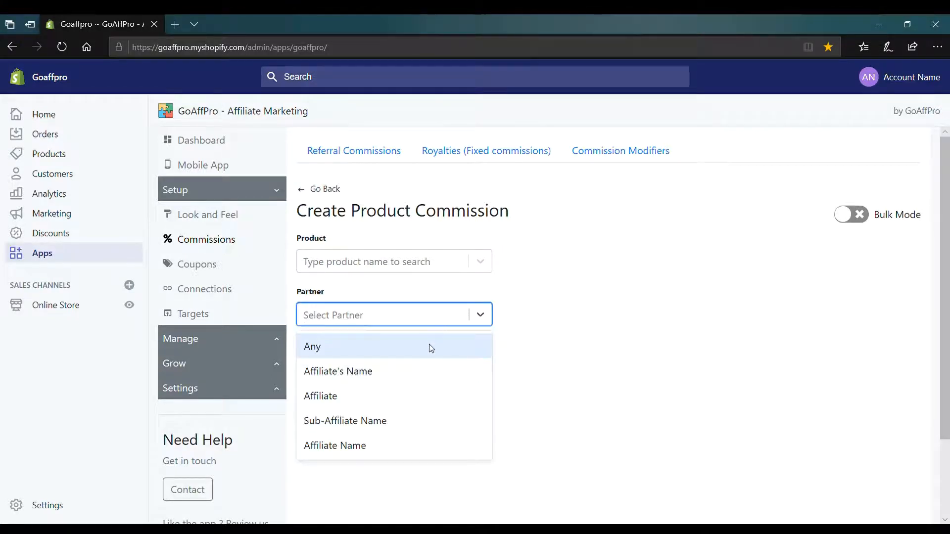
{"action": "left_click", "coordinate": [312, 347]}
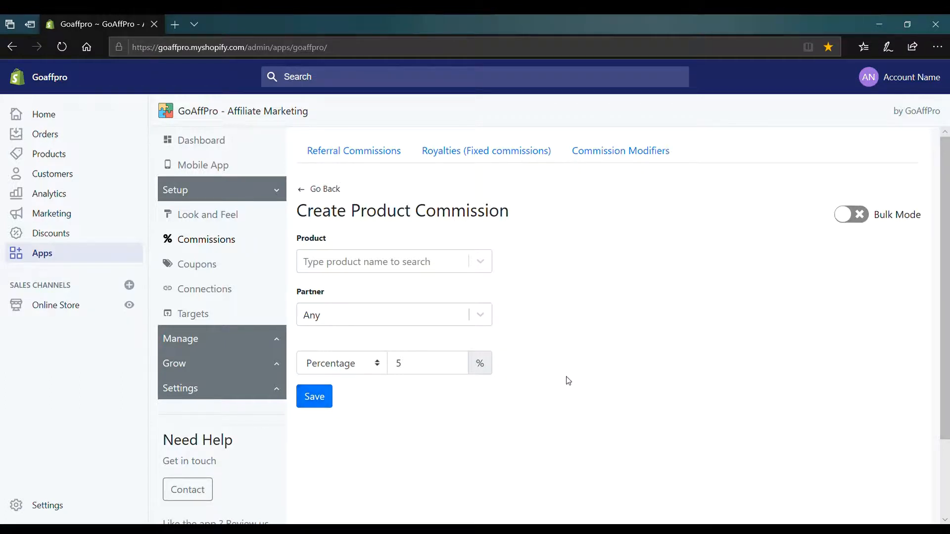
{"action": "mouse_move", "coordinate": [557, 352]}
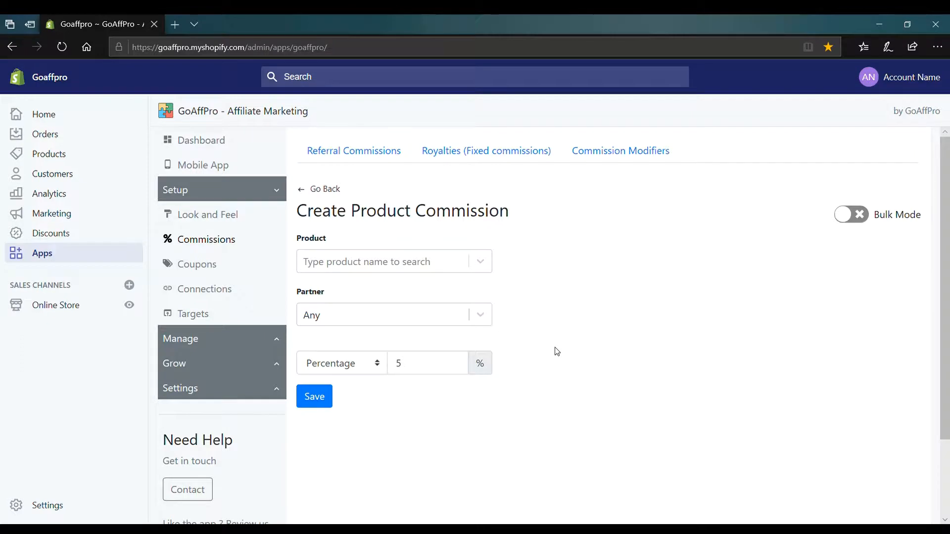
Step: Save the commission as Any Product, partner Affiliate, 5% percentage
{"action": "left_click", "coordinate": [393, 261]}
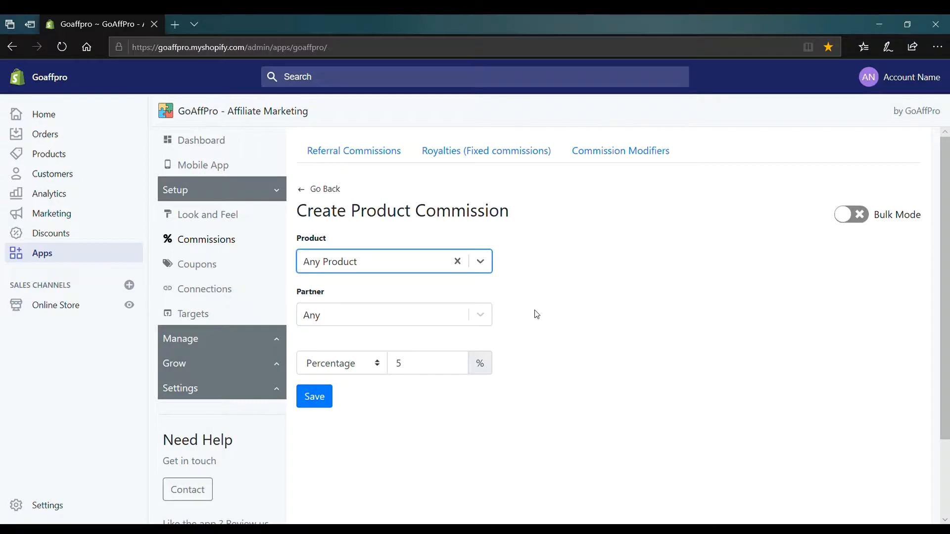
{"action": "mouse_move", "coordinate": [443, 324]}
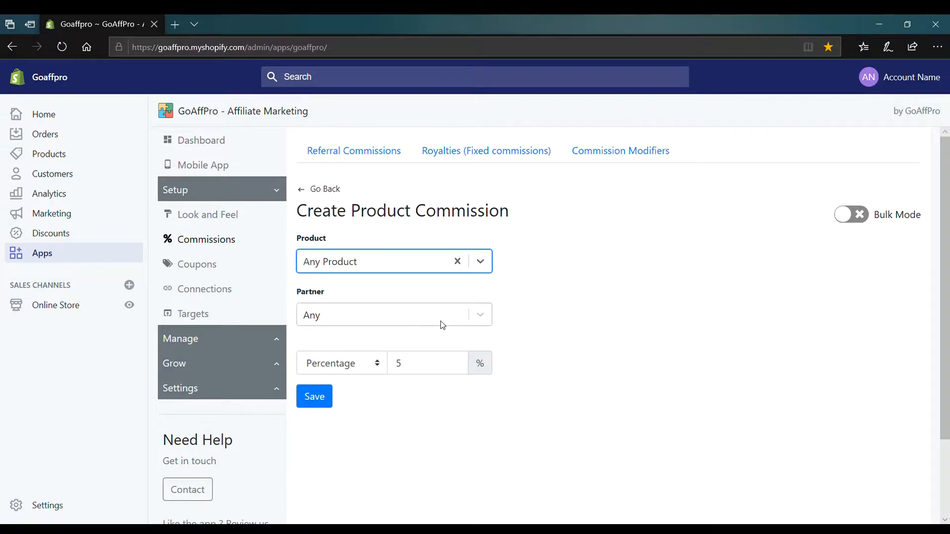
{"action": "left_click", "coordinate": [393, 315]}
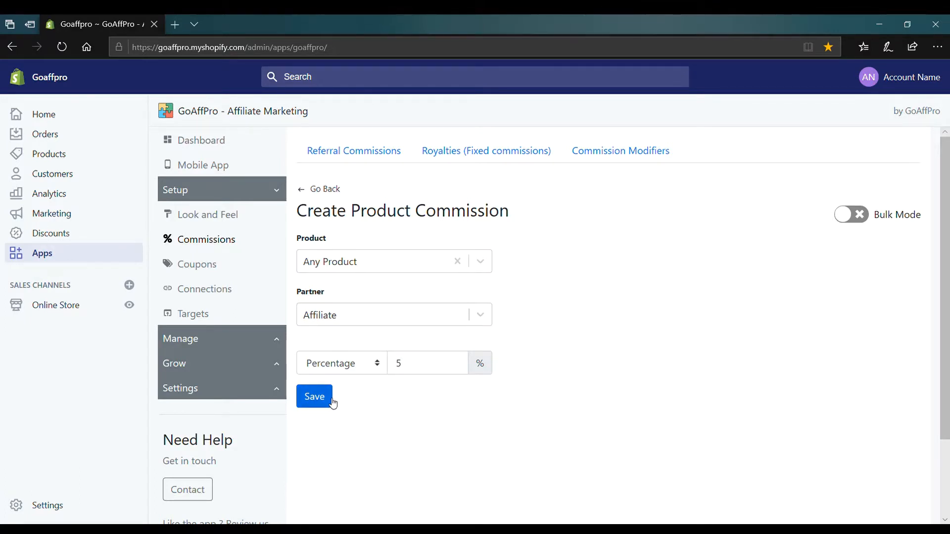
{"action": "left_click", "coordinate": [314, 396]}
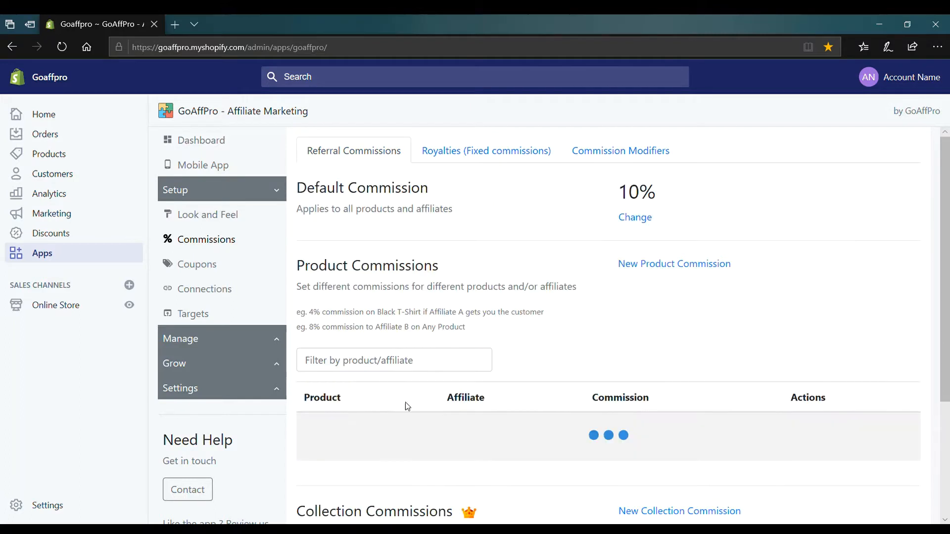